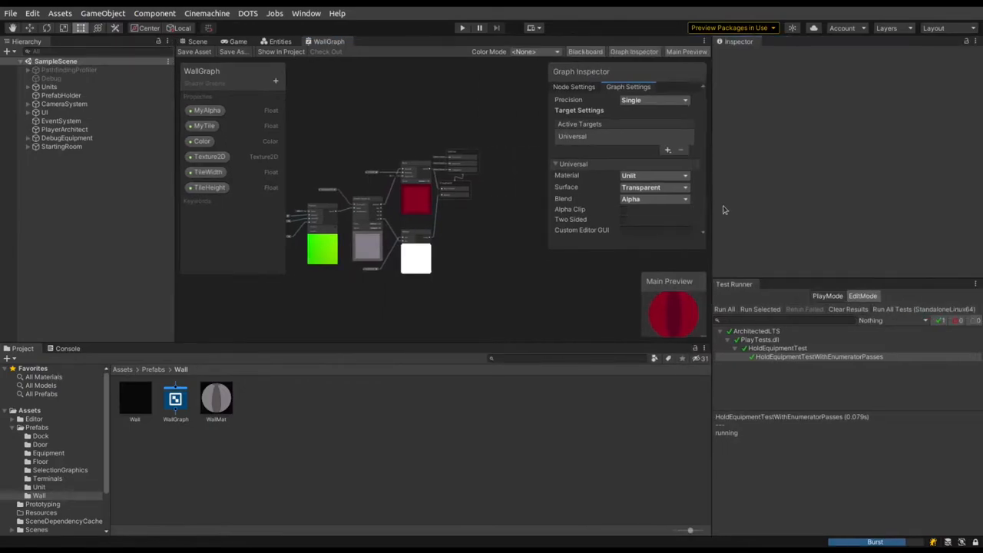
mouse_move(719, 208)
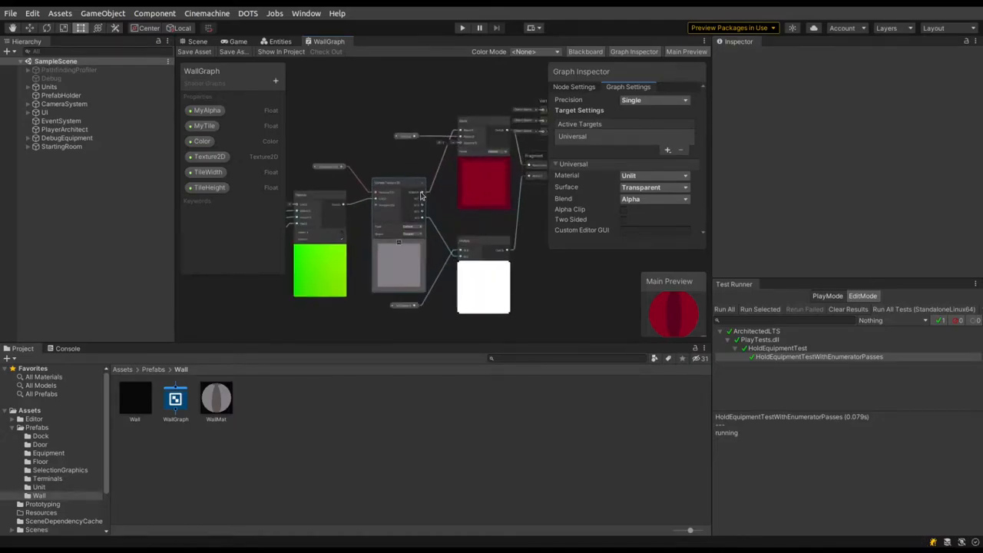
- Switch from the WallGraph shader graph to the Scene view showing the old project's starfield
left_click(197, 42)
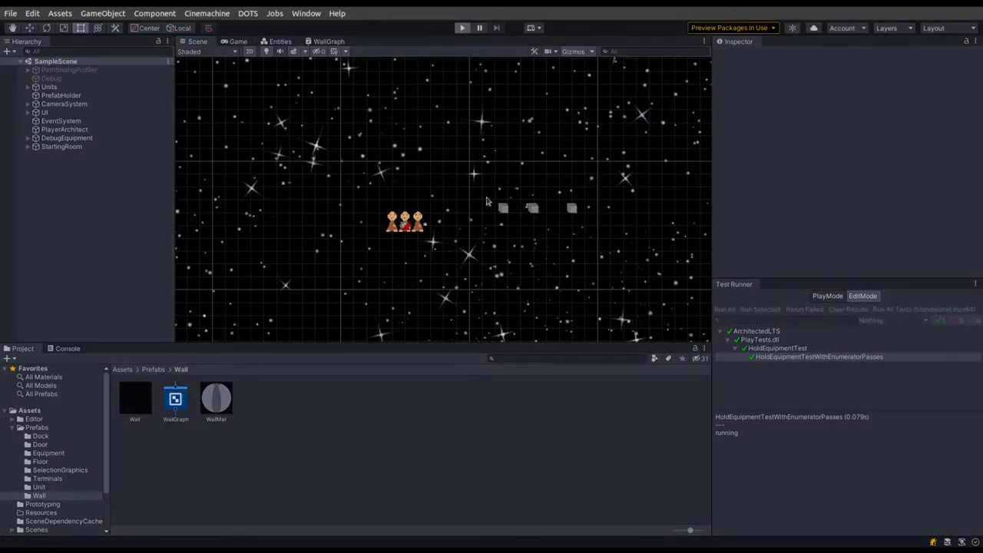
left_click(461, 27)
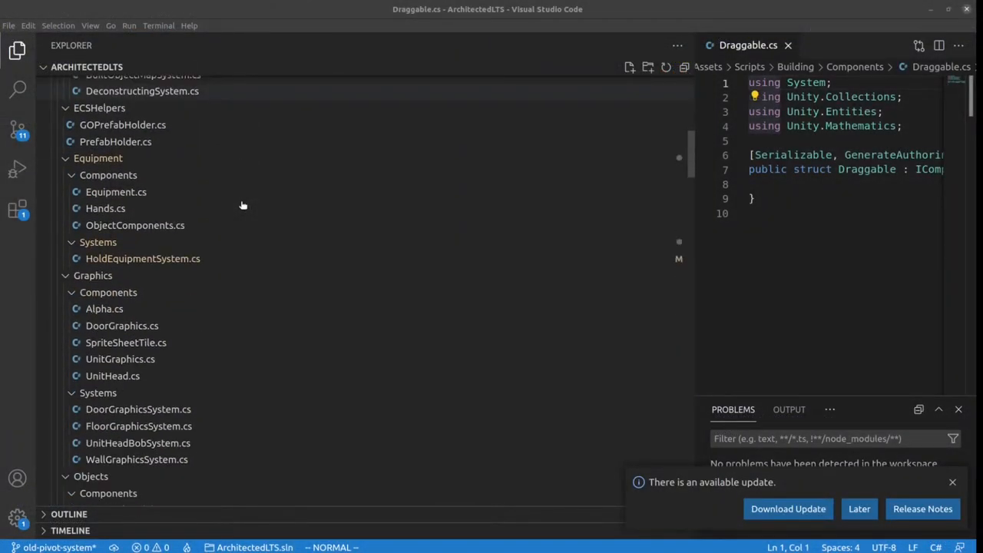
scroll("down", 3)
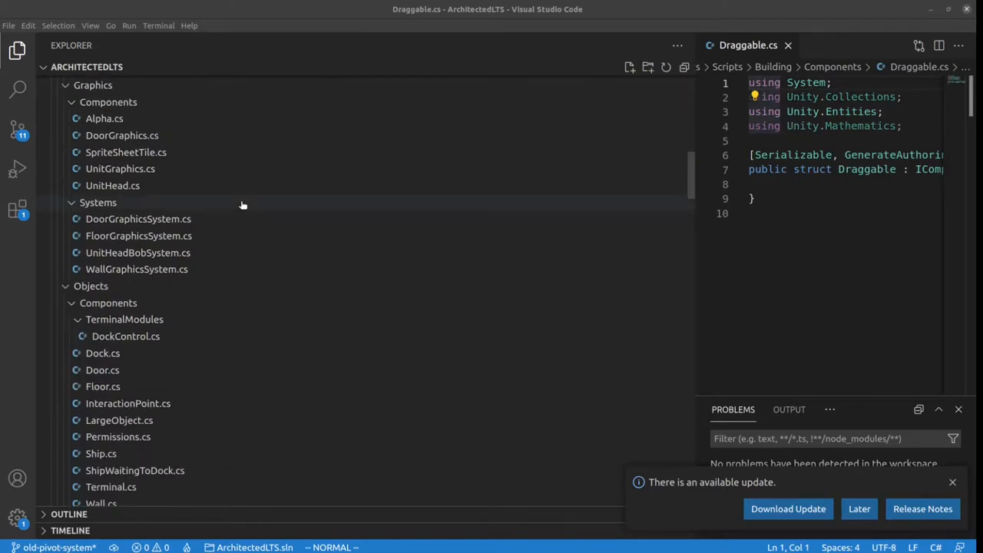
scroll("down", 3)
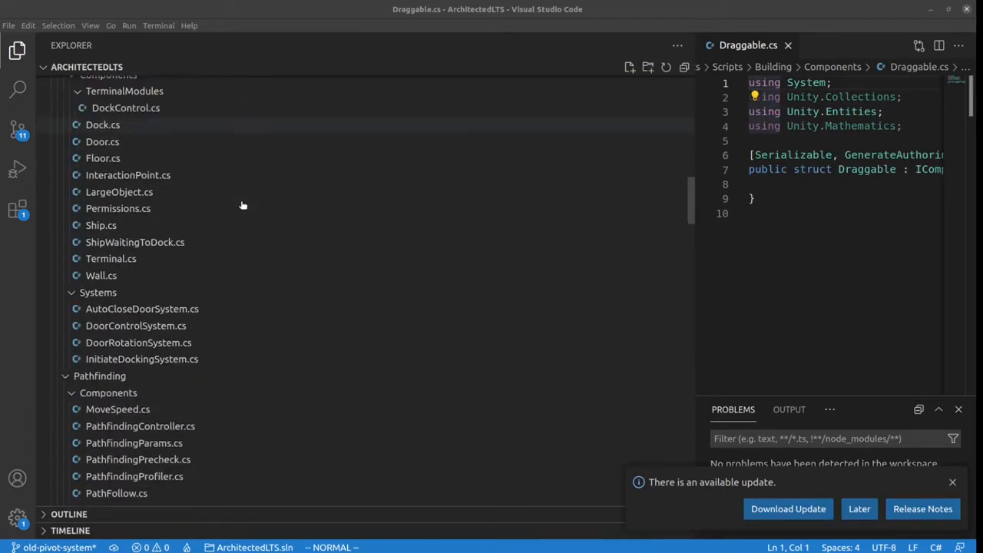
scroll("down", 3)
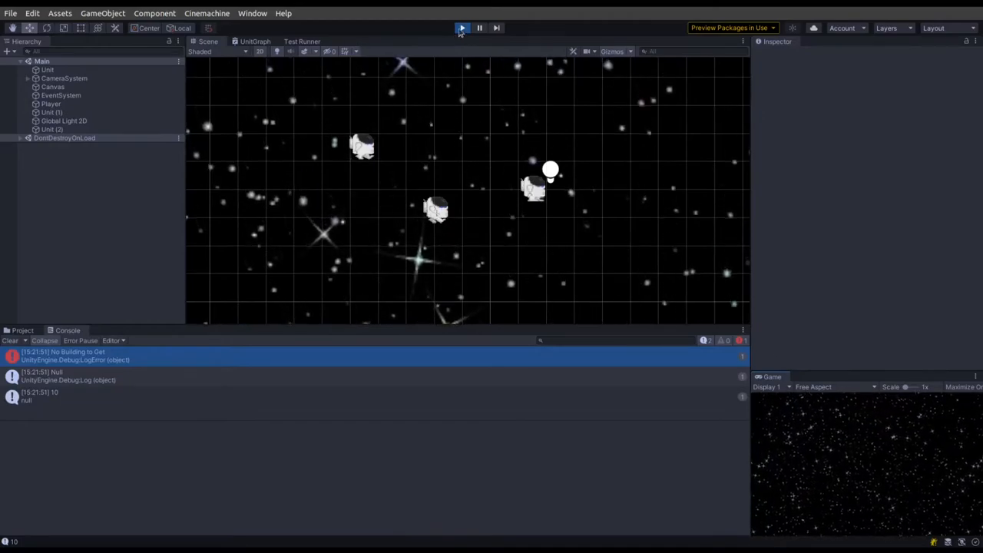
- Show the passing BuildingMap EditMode tests, then scroll through BuildingMapTests.cs in VS Code
left_click(301, 42)
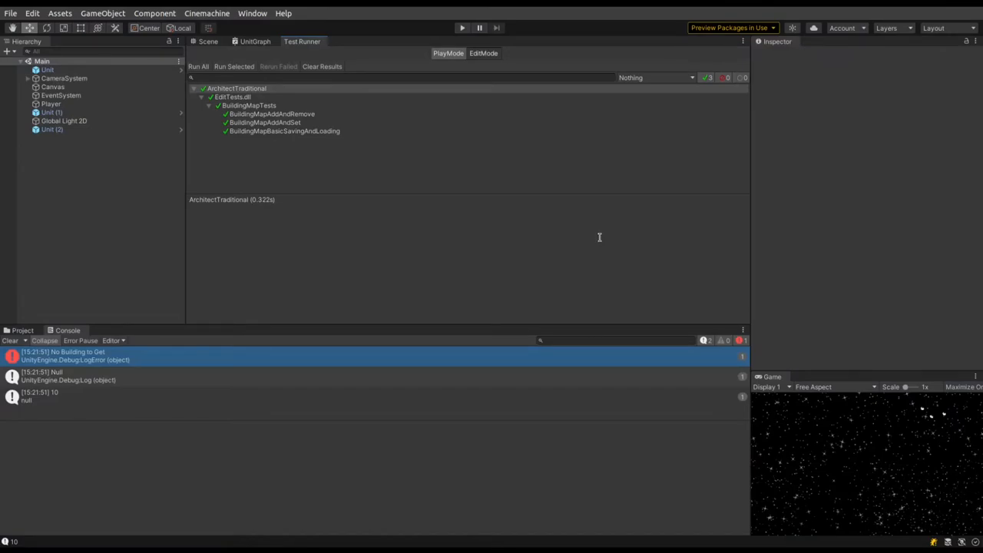
mouse_move(249, 176)
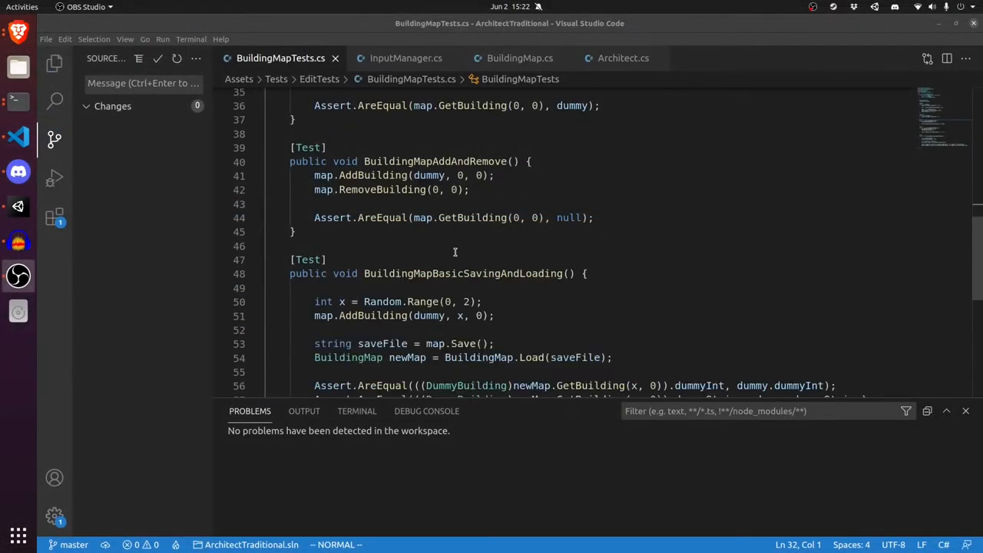
scroll("down", 3)
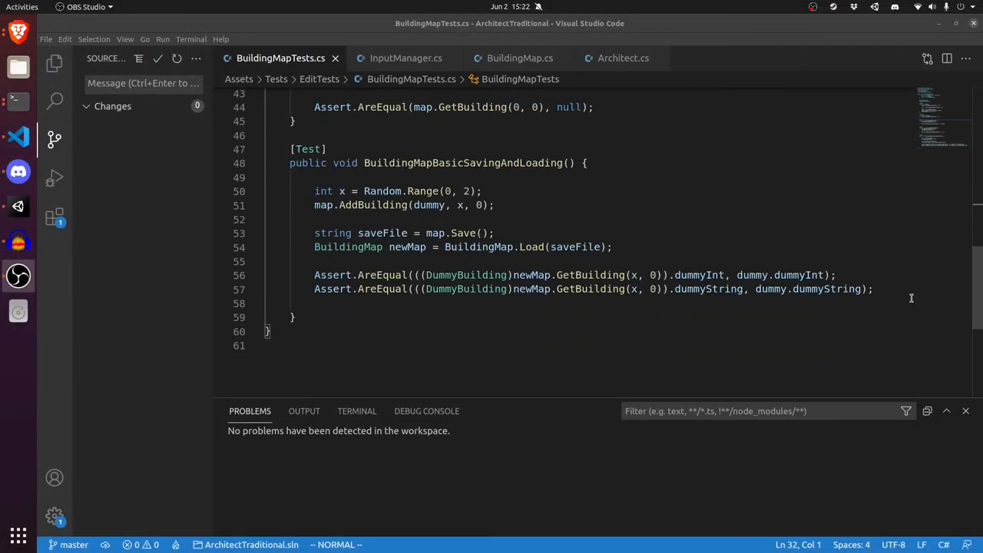